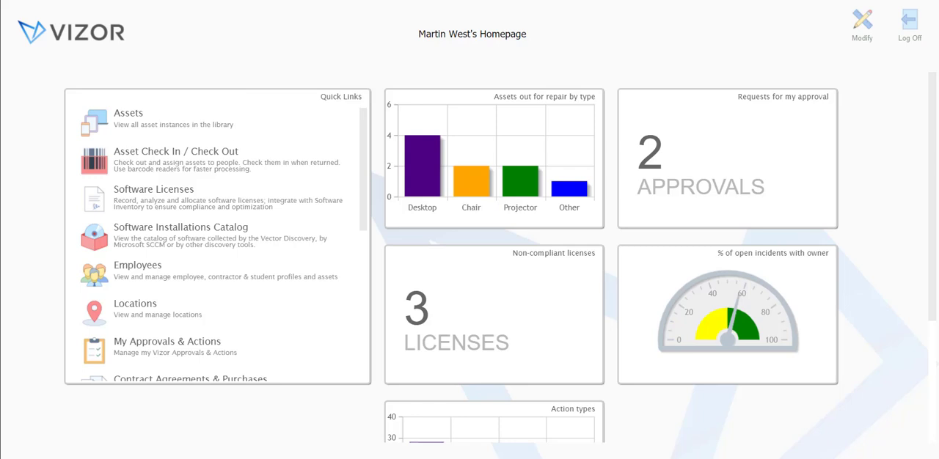
pyautogui.moveTo(171, 99)
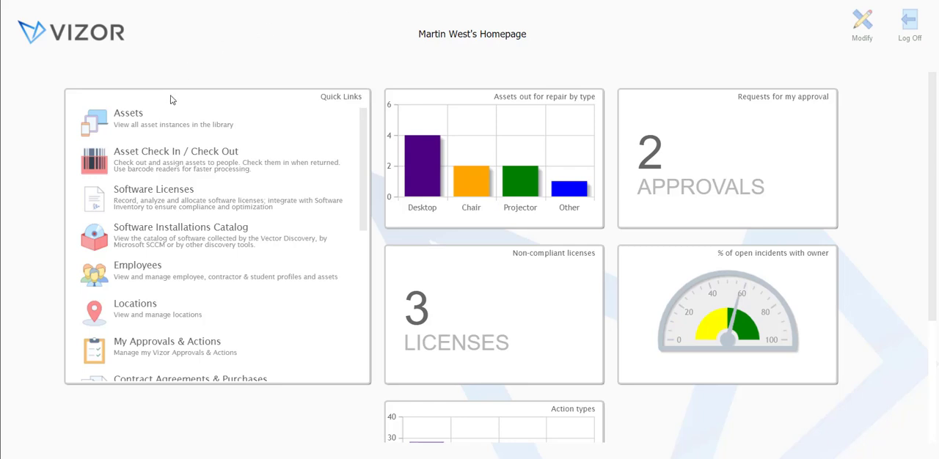
# Open Assets from the homepage Quick Links panel.
pyautogui.click(128, 117)
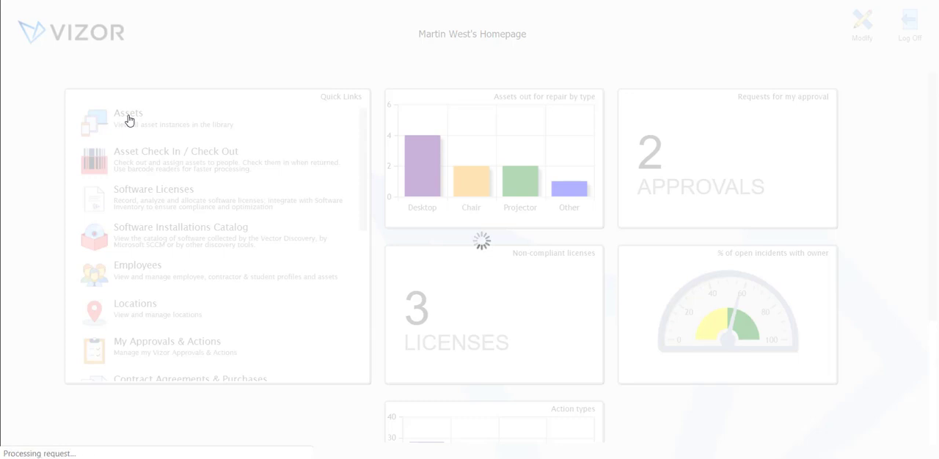
# Load the Assets library showing categories like Computer, Furniture and Telecom.
pyautogui.click(129, 117)
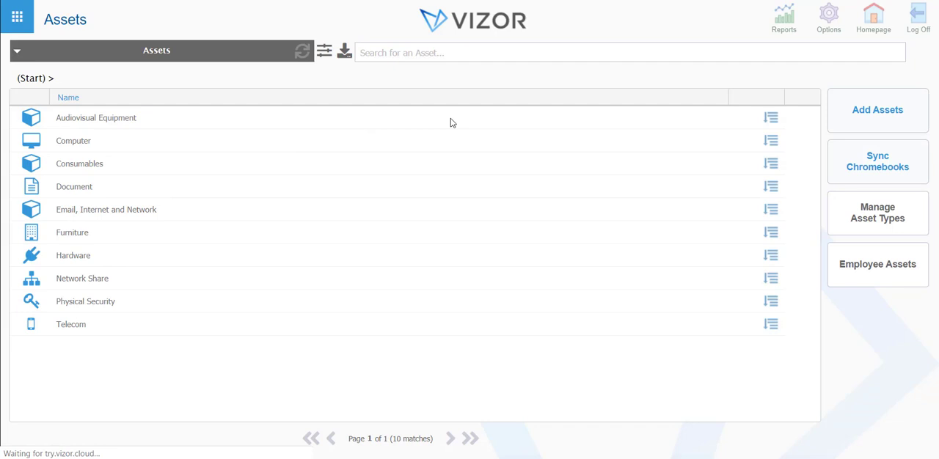
pyautogui.moveTo(877, 110)
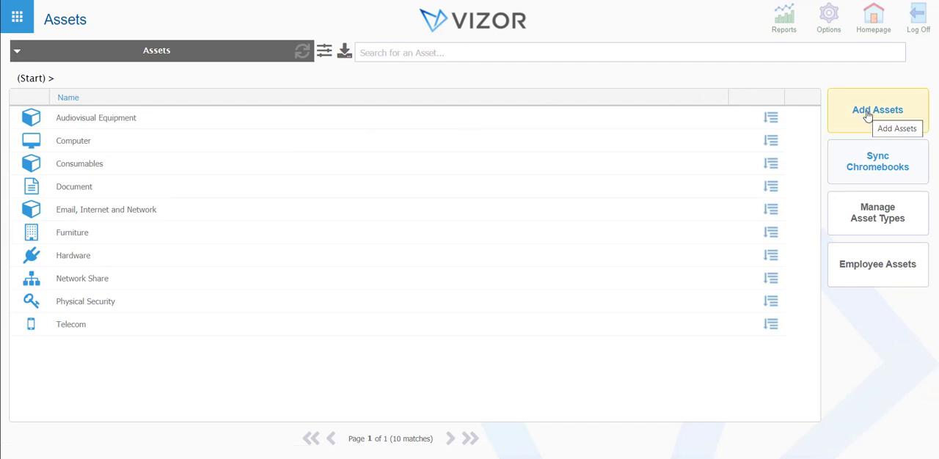
# Add assets of type Laptop named Chromebook 1, status In Stock / Storage.
pyautogui.click(878, 110)
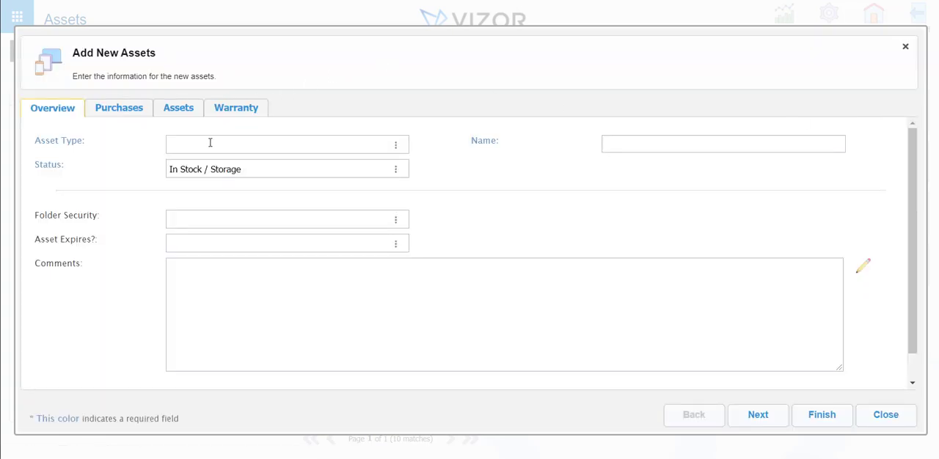
pyautogui.write('la')
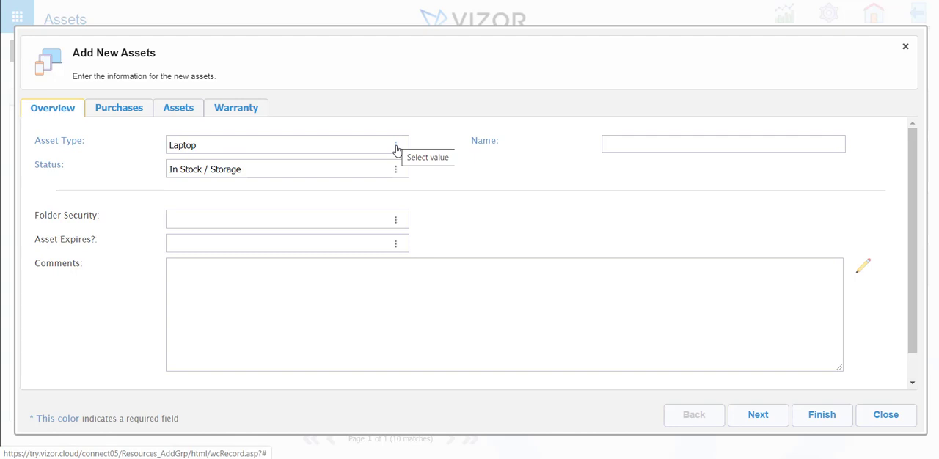
pyautogui.moveTo(267, 161)
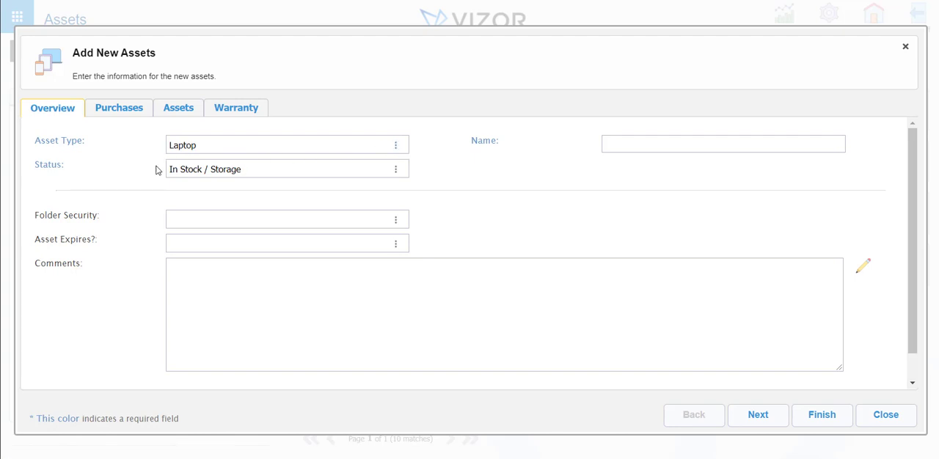
pyautogui.moveTo(396, 168)
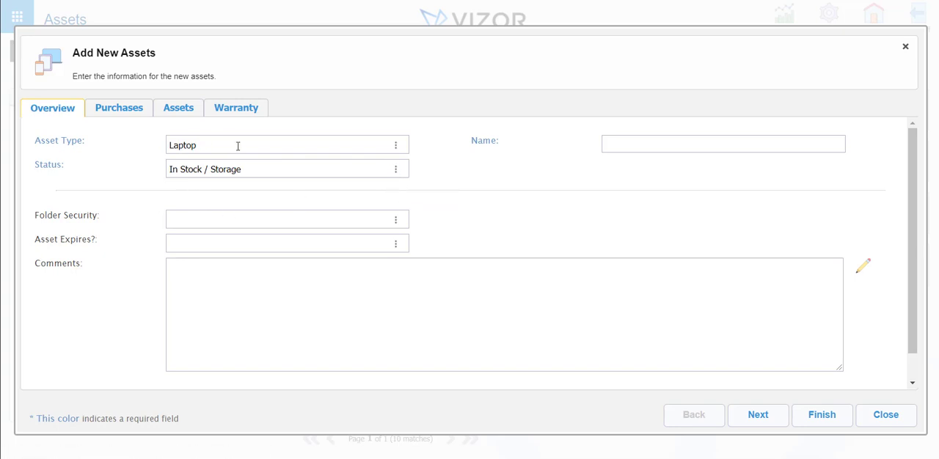
pyautogui.moveTo(640, 139)
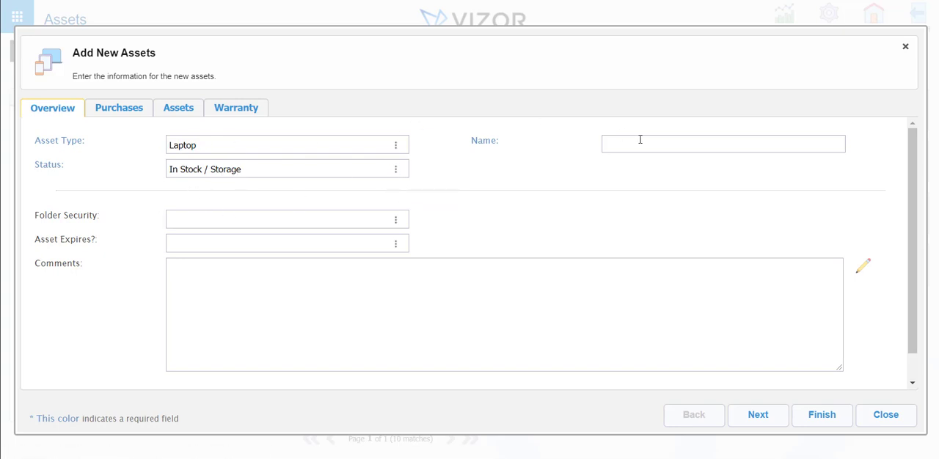
pyautogui.click(722, 143)
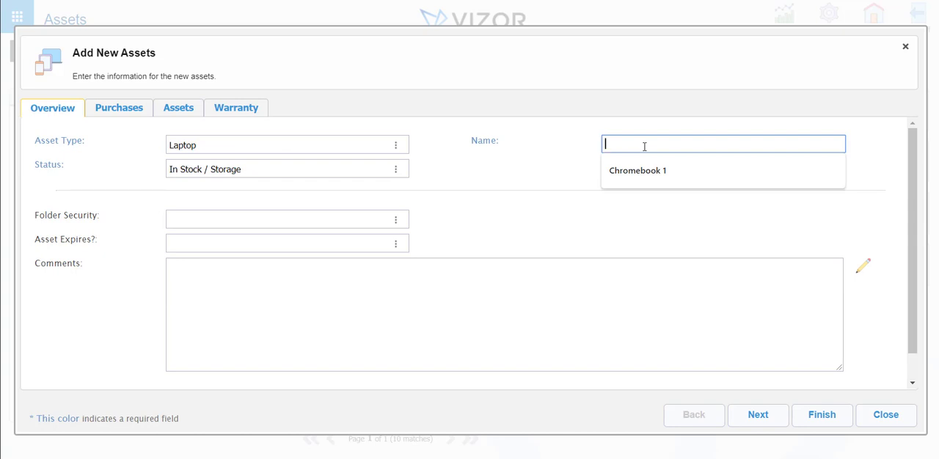
pyautogui.click(637, 170)
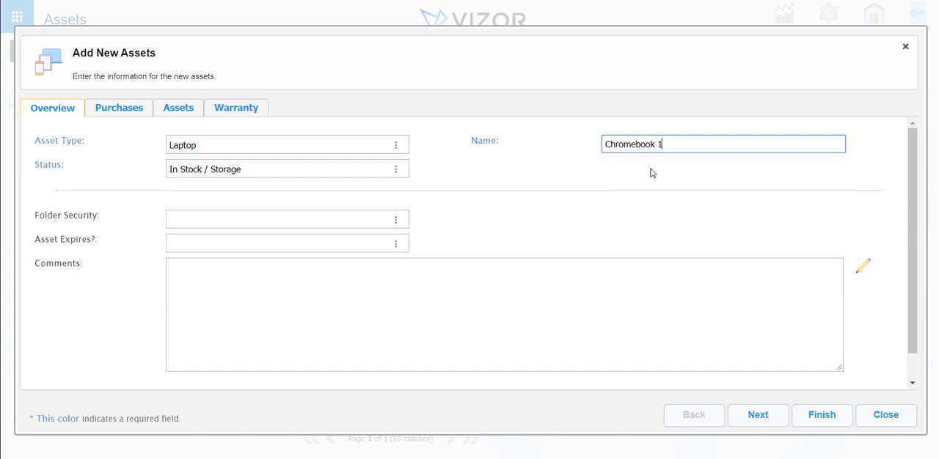
pyautogui.moveTo(689, 137)
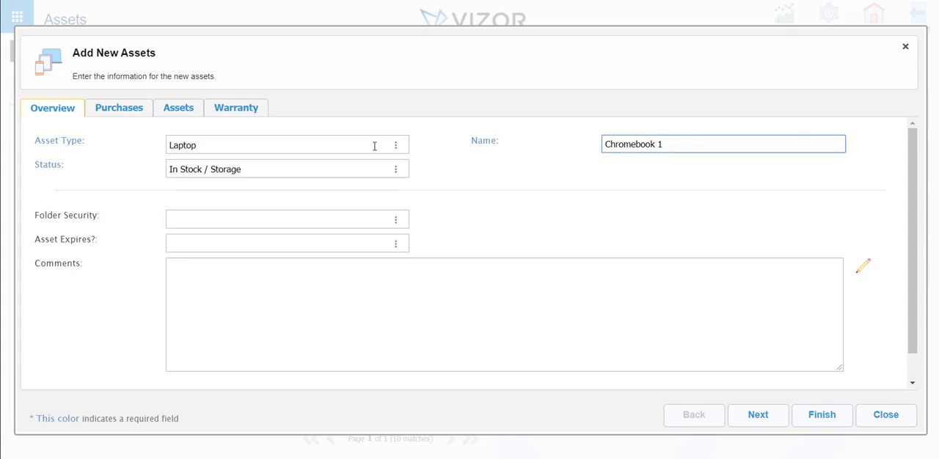
pyautogui.moveTo(573, 137)
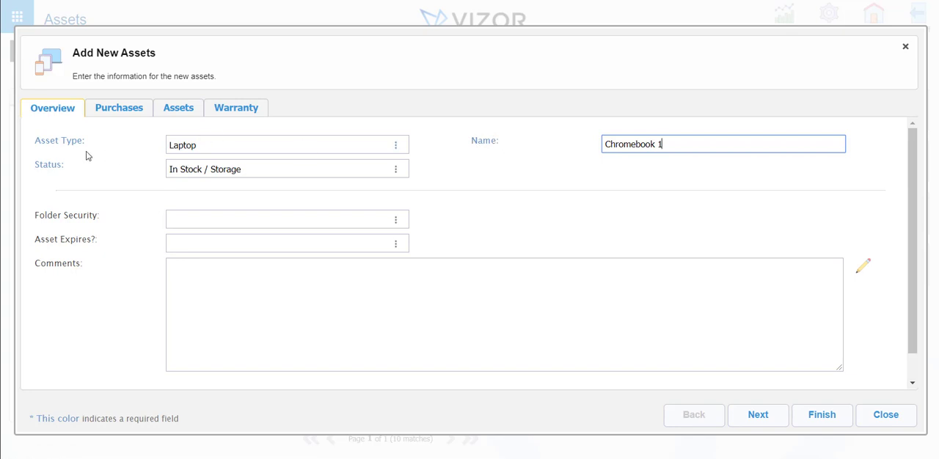
pyautogui.moveTo(69, 142)
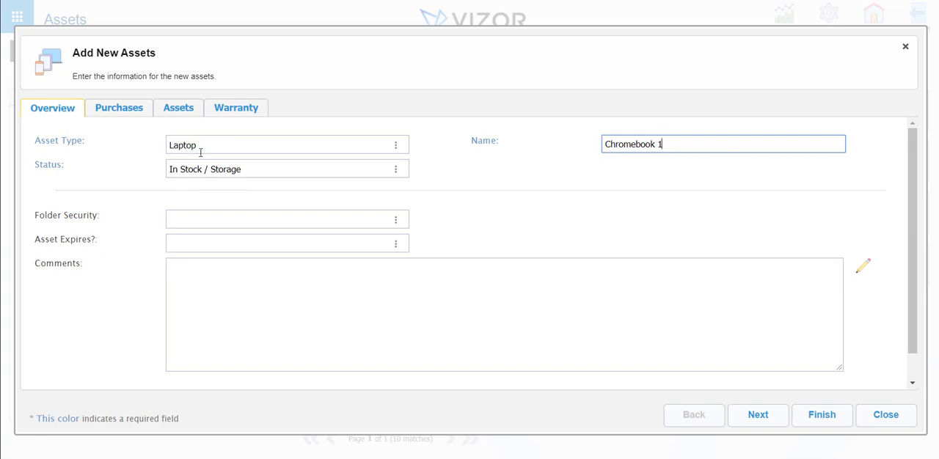
# Move through the Purchases section to the Assets quantity options.
pyautogui.click(119, 107)
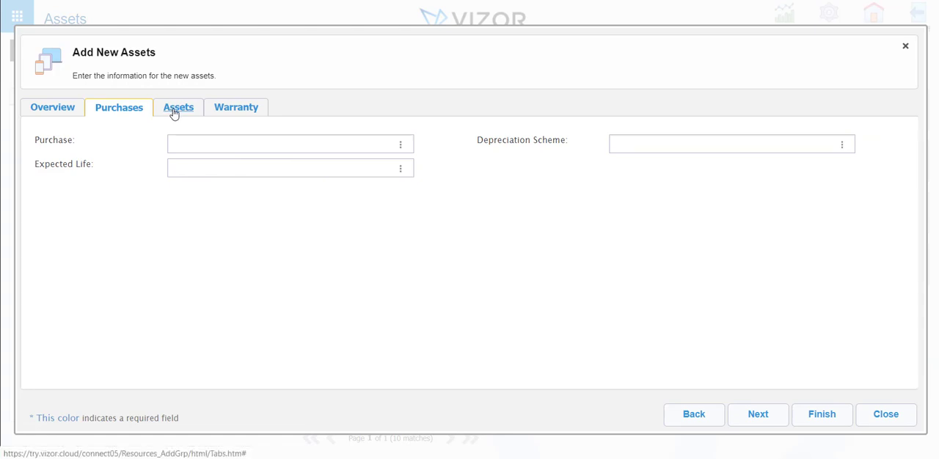
pyautogui.click(178, 107)
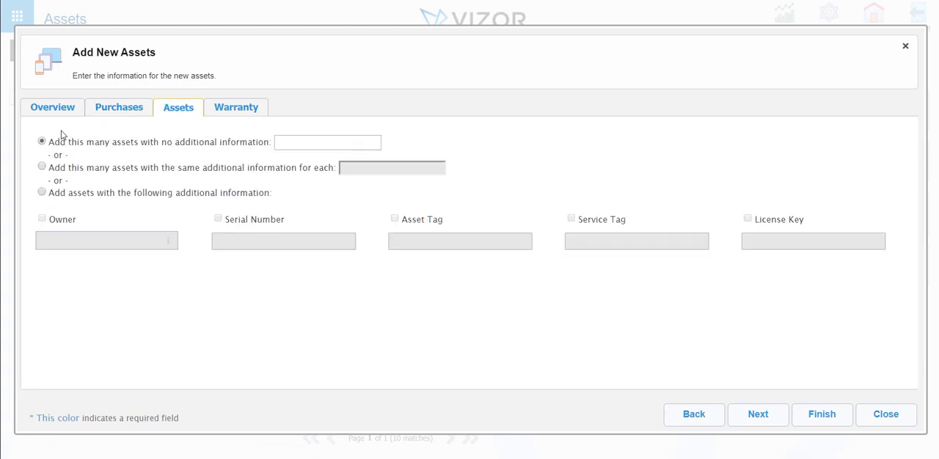
pyautogui.moveTo(180, 107)
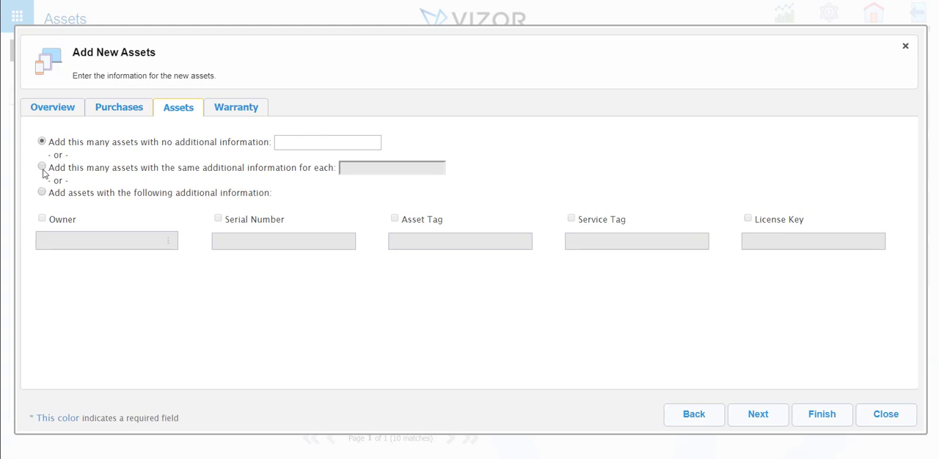
# Add 5 assets with the same additional information and continue to Warranty.
pyautogui.click(42, 167)
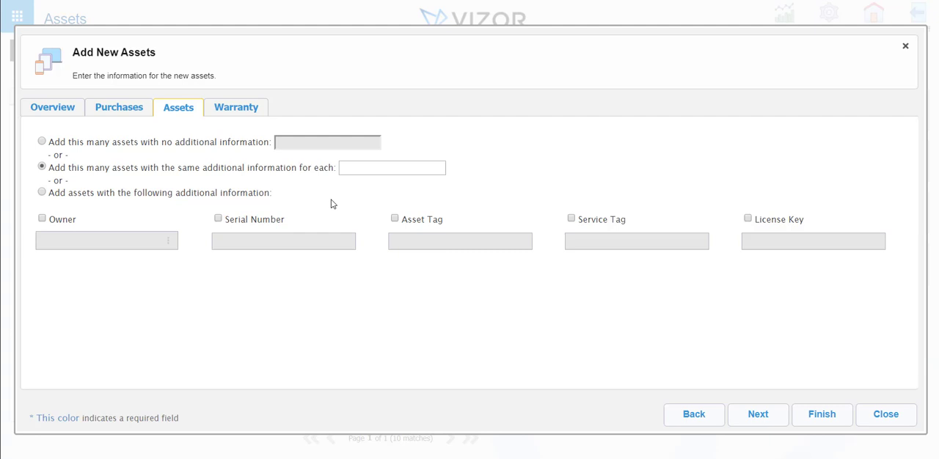
pyautogui.click(391, 167)
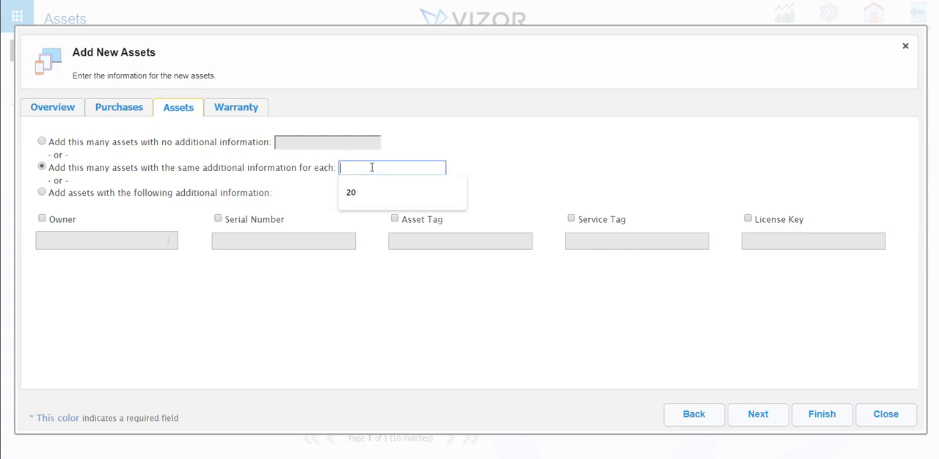
pyautogui.write('5')
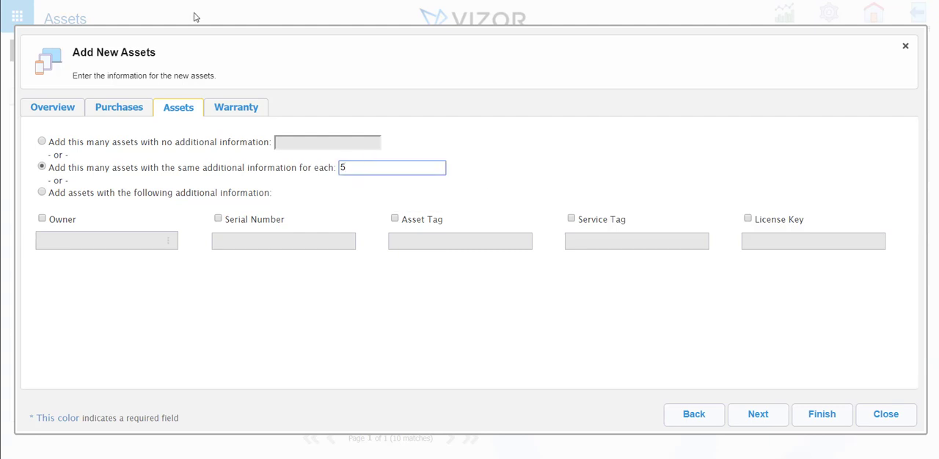
pyautogui.click(236, 107)
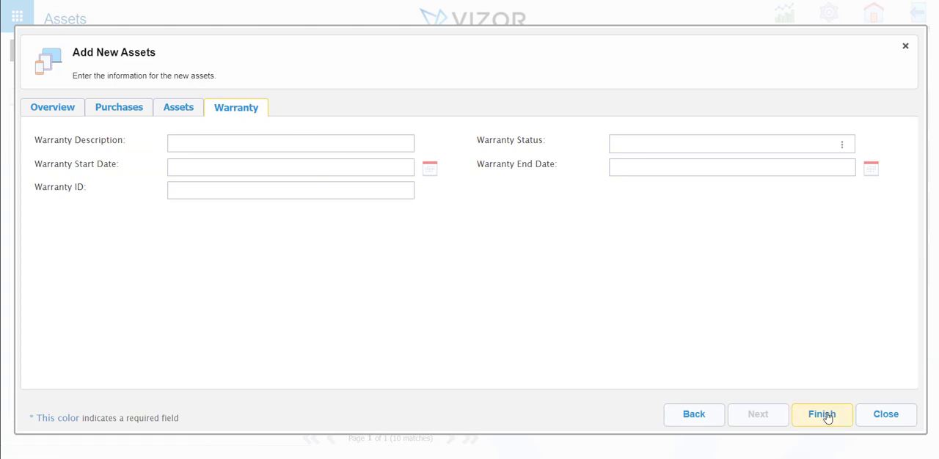
# Finish the new-asset form to create the five laptops.
pyautogui.click(821, 415)
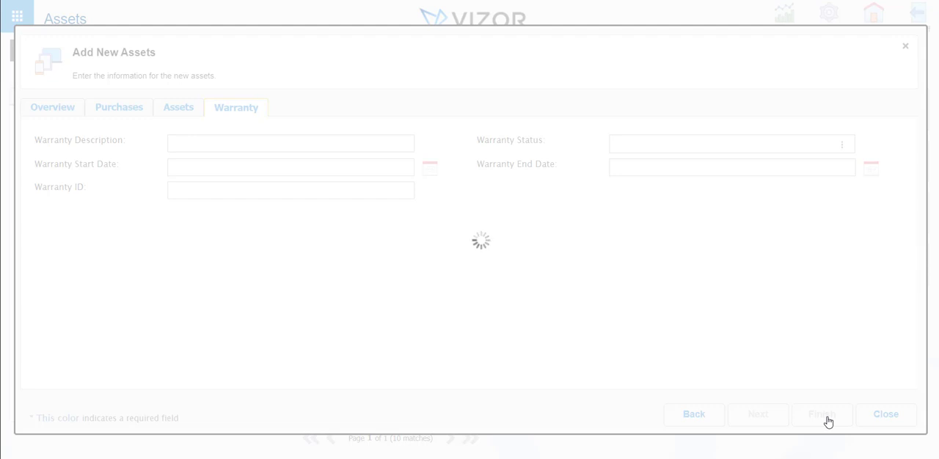
pyautogui.click(820, 414)
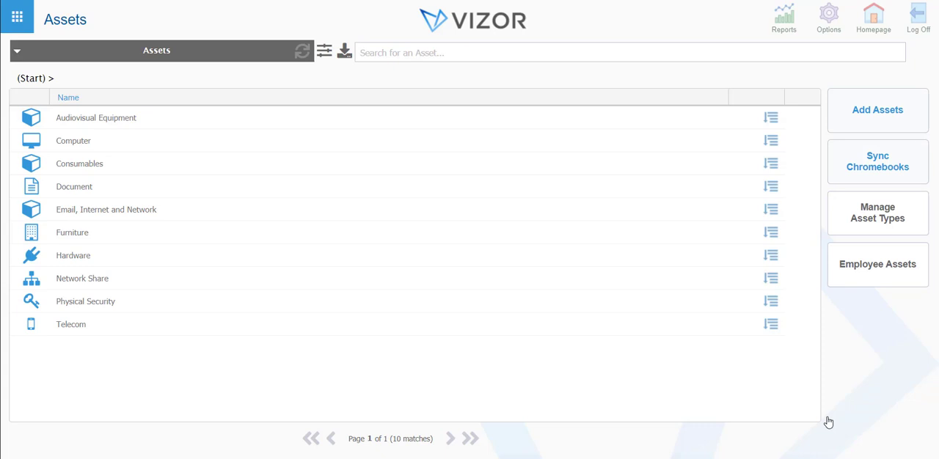
pyautogui.moveTo(172, 118)
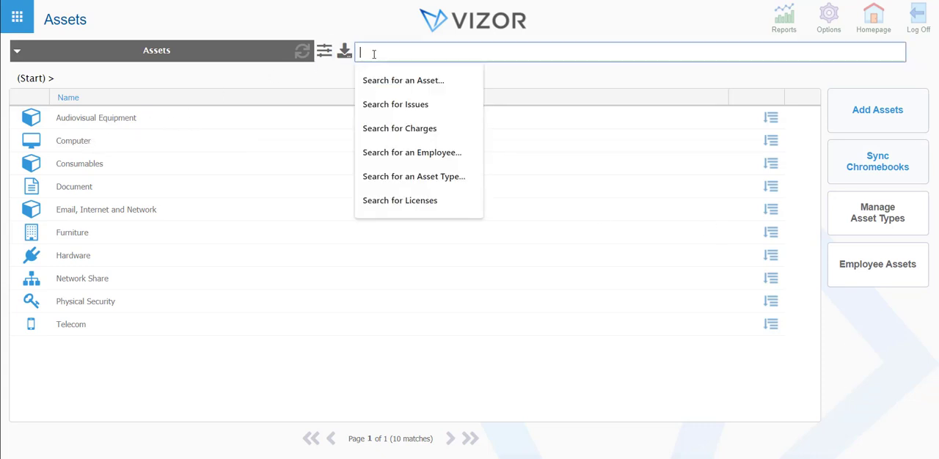
# Search assets for 'chromebook 1' to list Laptop00021 through Laptop00025.
pyautogui.write('Chromebo')
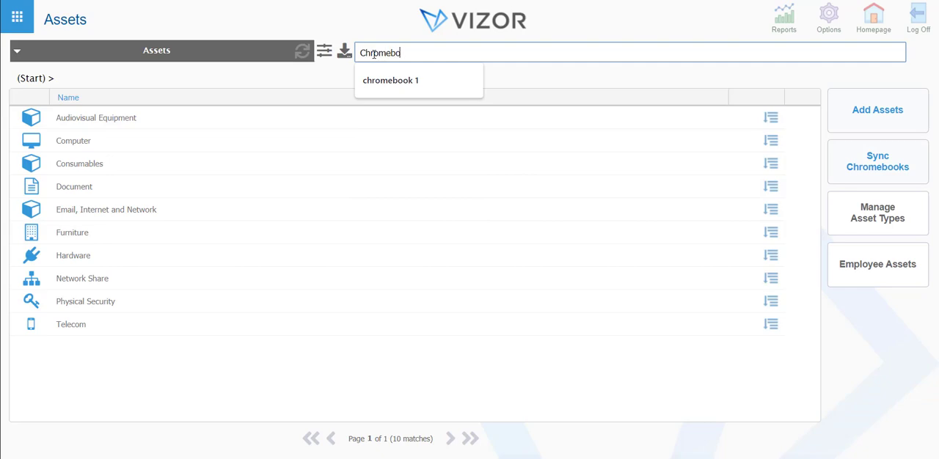
pyautogui.click(390, 80)
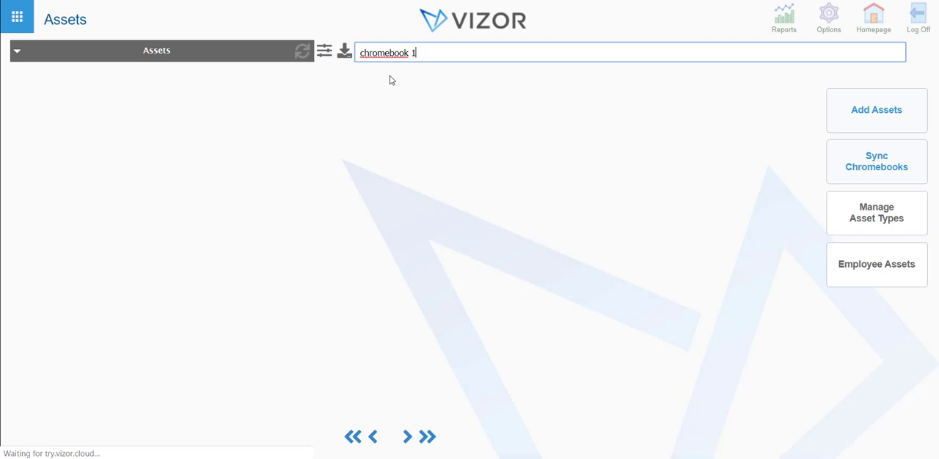
pyautogui.press('Enter')
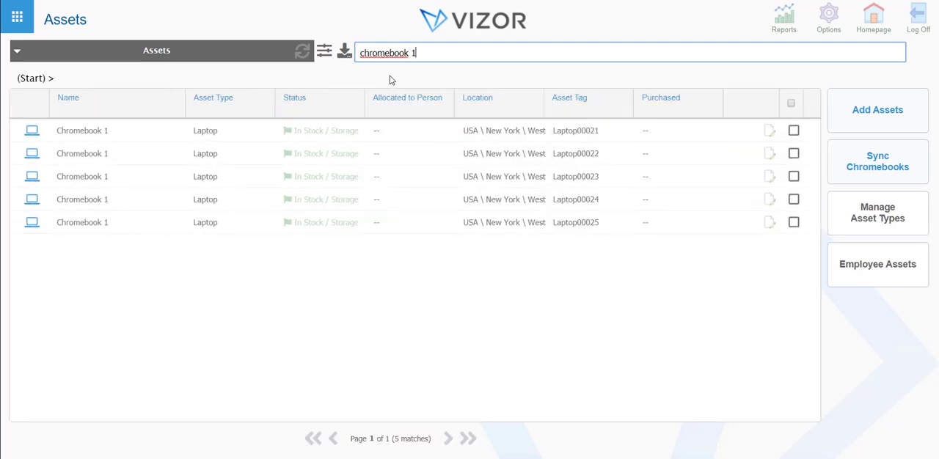
pyautogui.moveTo(519, 144)
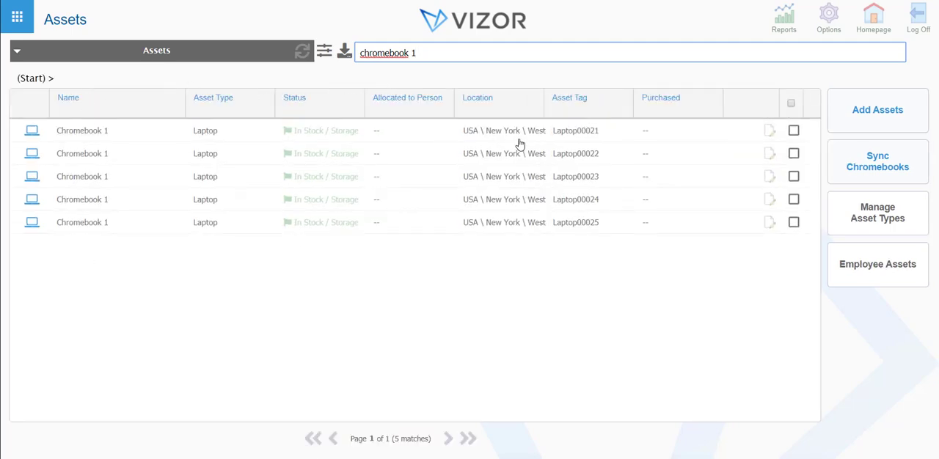
pyautogui.moveTo(529, 148)
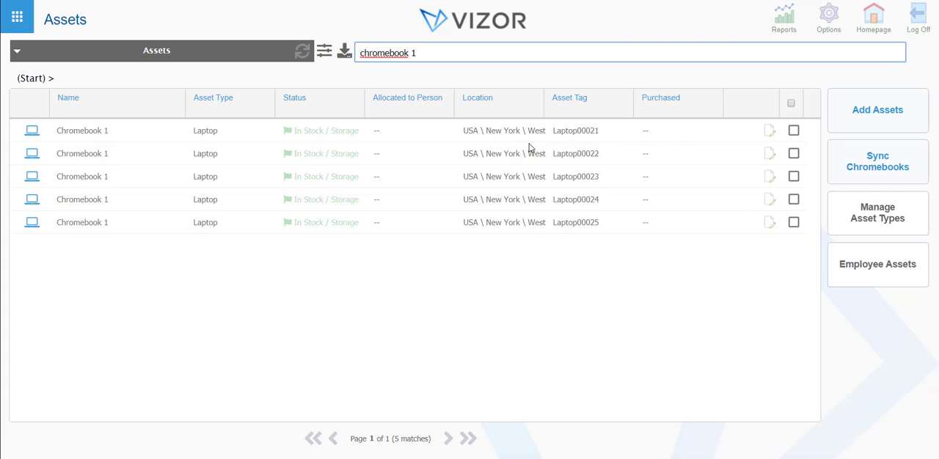